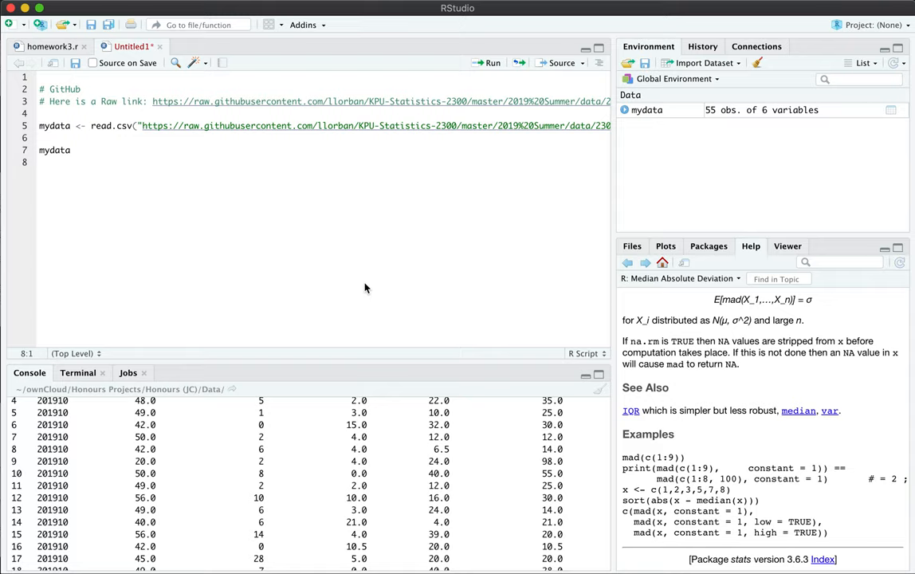
# Run the mydata line so the 55-row, 6-column data frame prints in the console
pyautogui.press('enter')
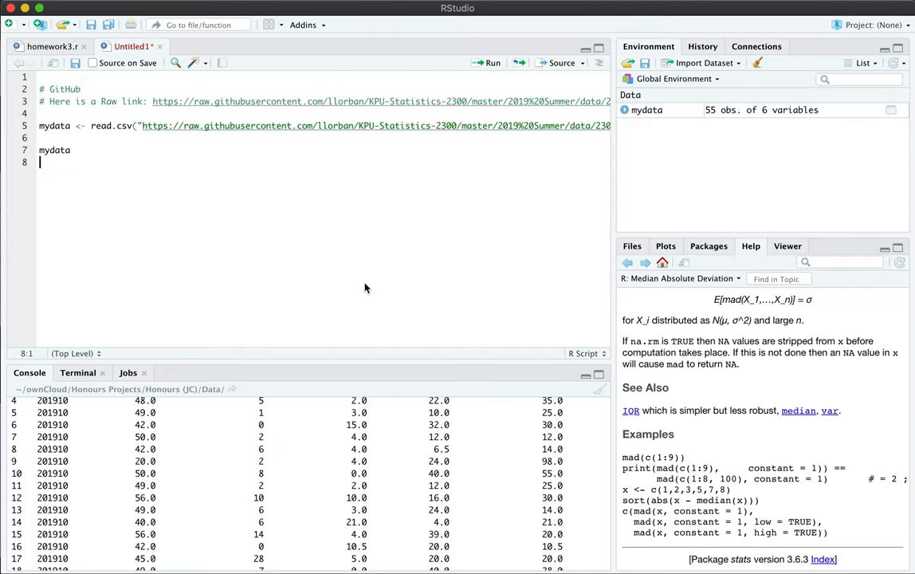
pyautogui.moveTo(216, 214)
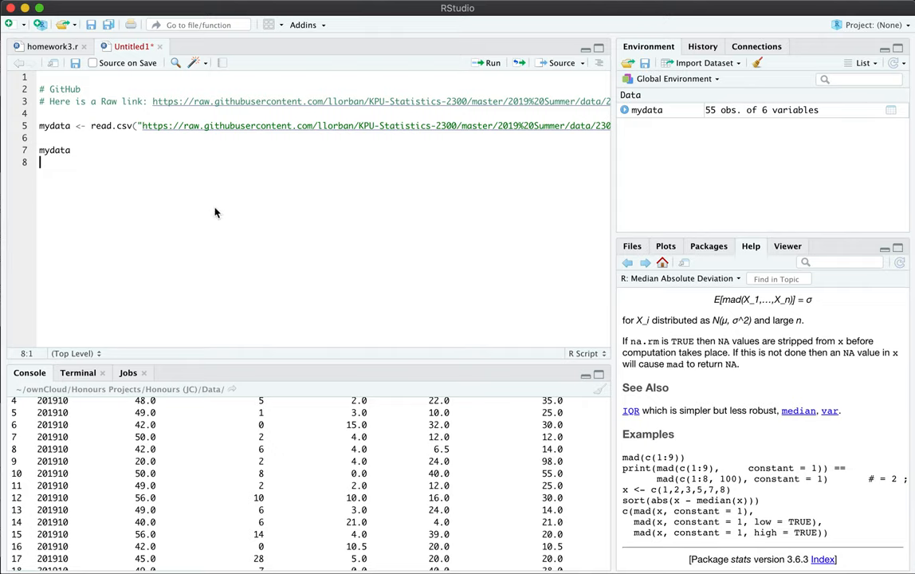
pyautogui.moveTo(268, 287)
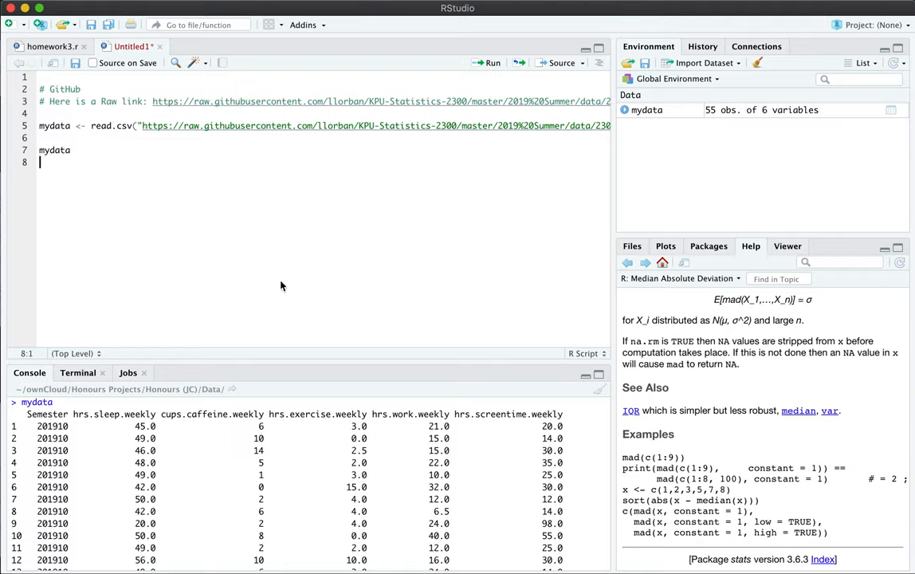
# Run mean(mydata), returning NA with a warning, then begin mydata$ on line 9
pyautogui.click(70, 150)
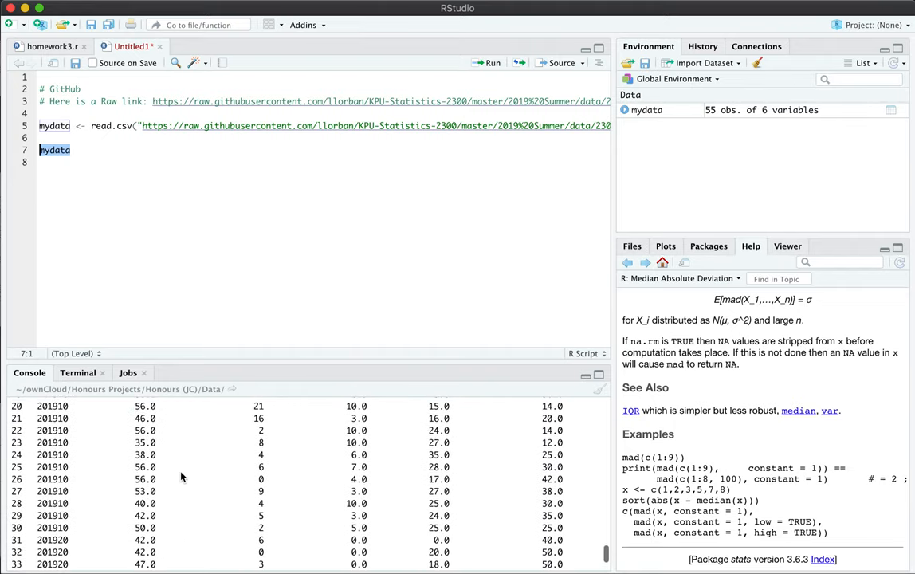
pyautogui.scroll(-3)
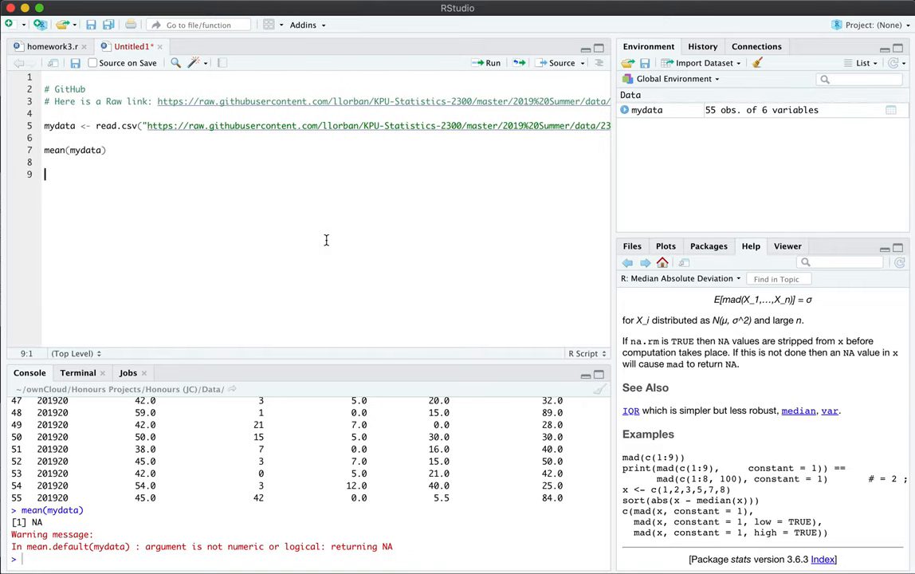
pyautogui.write('mydata')
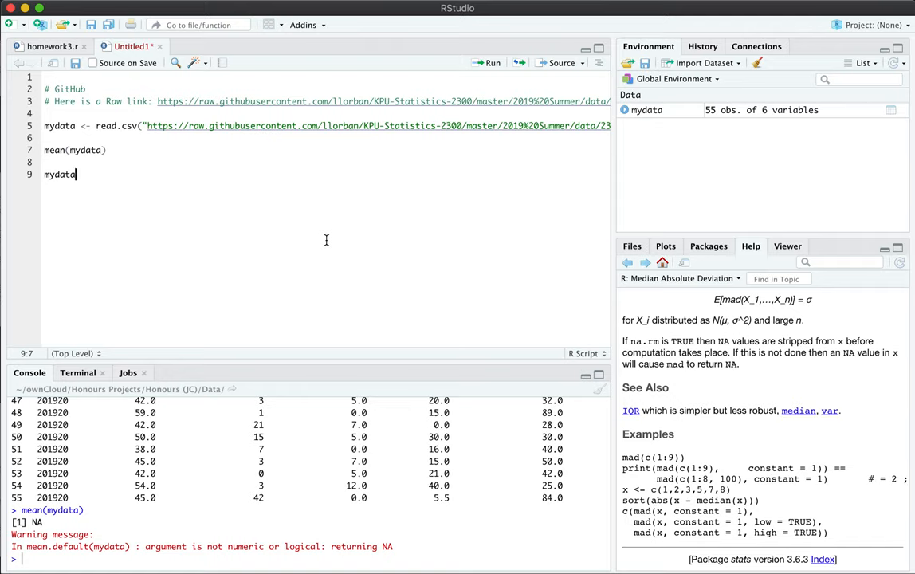
pyautogui.write('$')
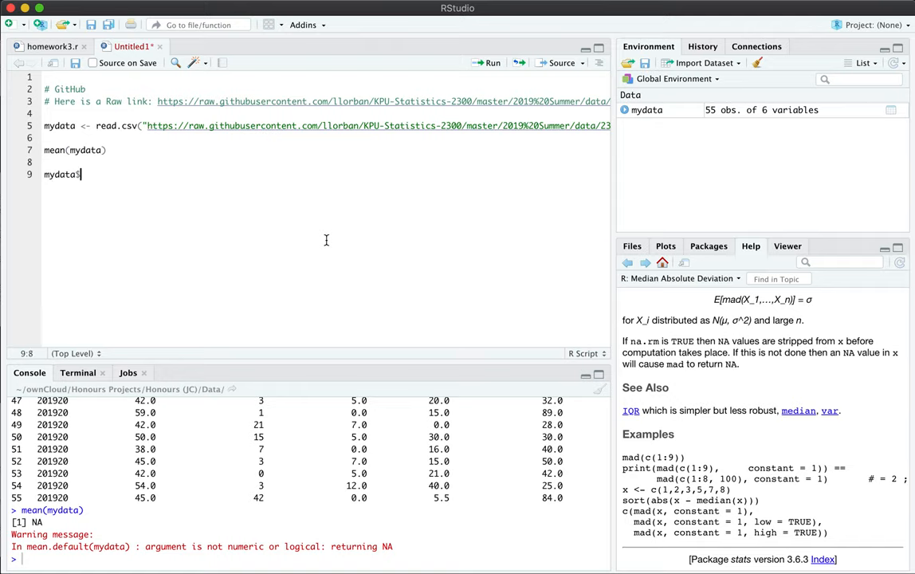
# Complete mydata$hrs.sleep.weekly from autocomplete and print its 55 values
pyautogui.write('$')
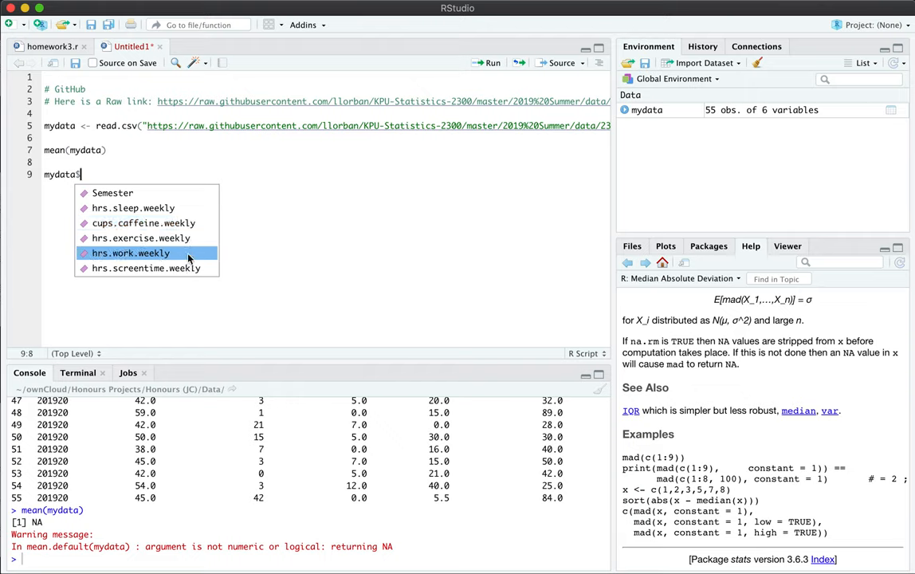
pyautogui.moveTo(134, 208)
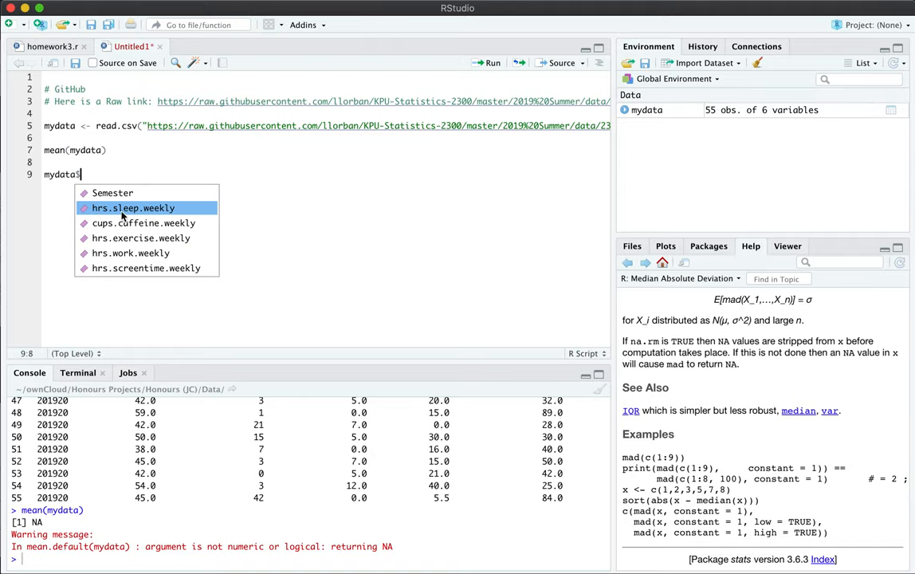
pyautogui.click(133, 207)
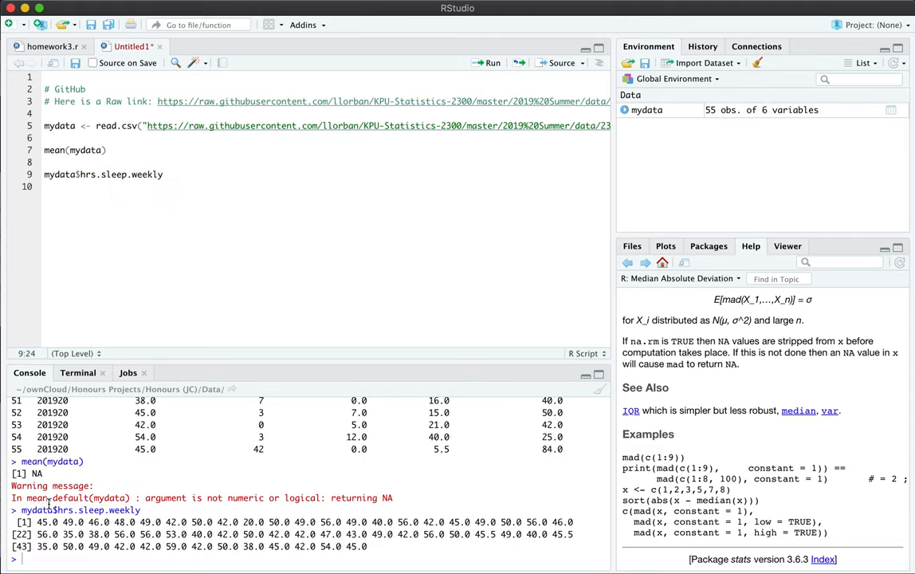
pyautogui.moveTo(23, 523); pyautogui.dragTo(405, 549)
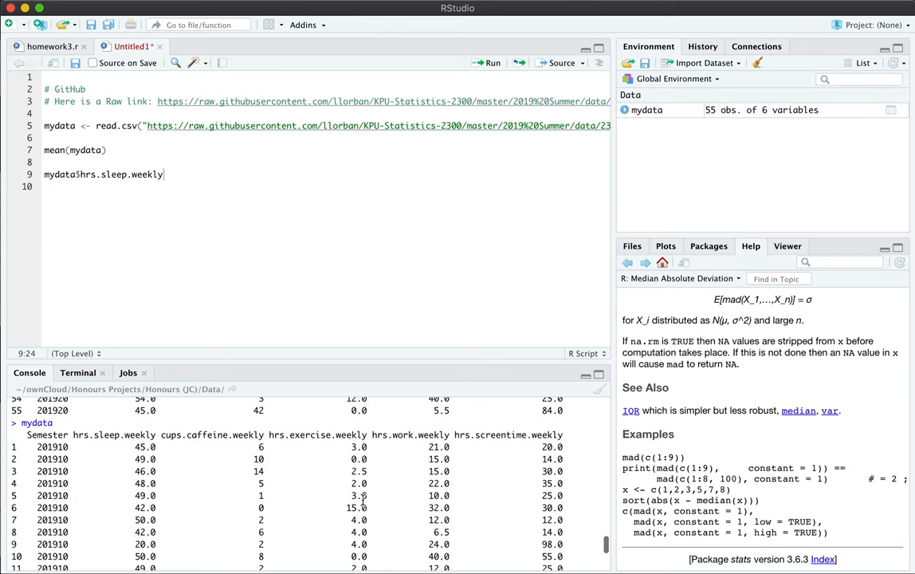
pyautogui.click(144, 459)
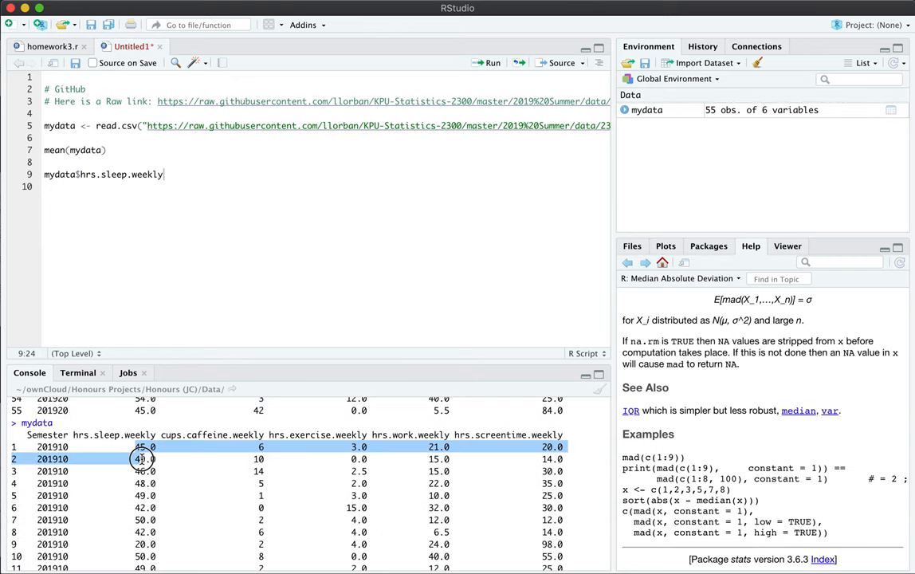
pyautogui.click(491, 63)
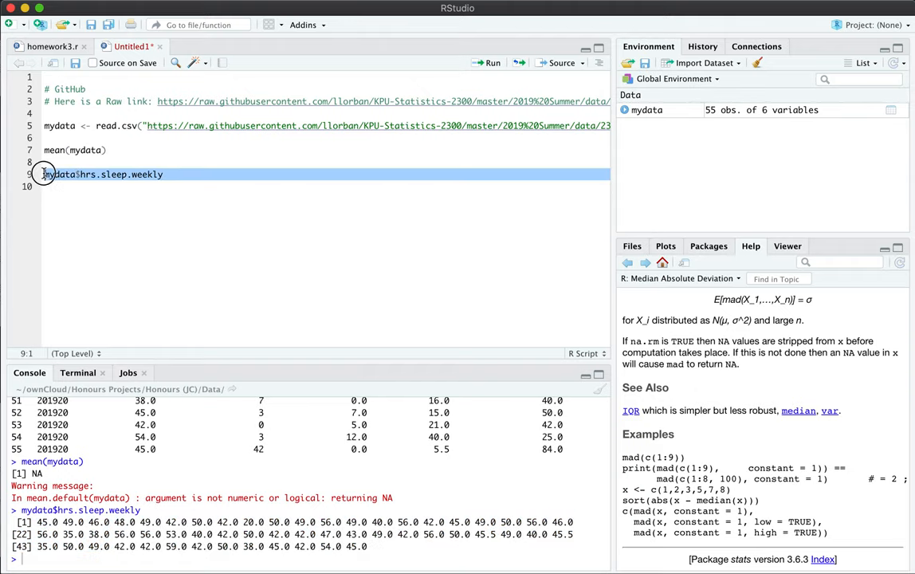
pyautogui.click(236, 186)
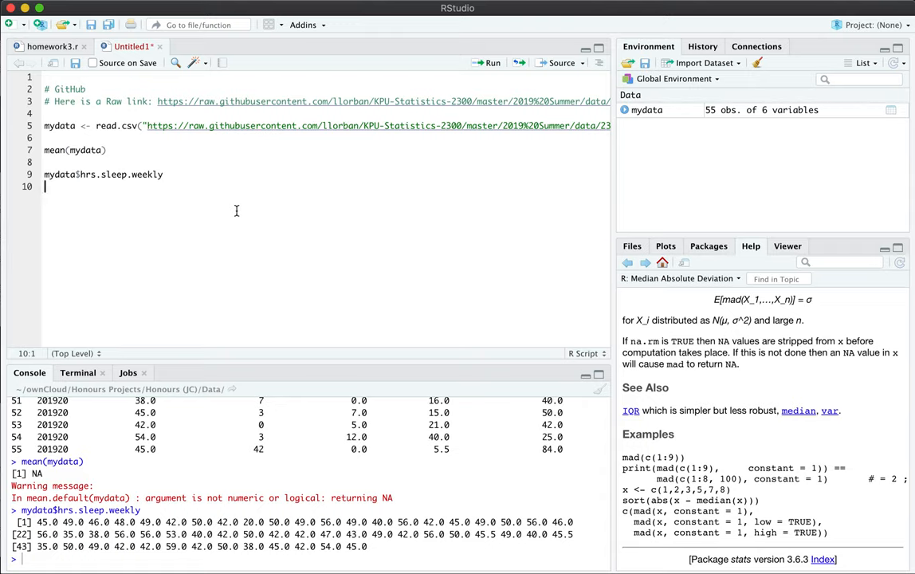
pyautogui.click(45, 173)
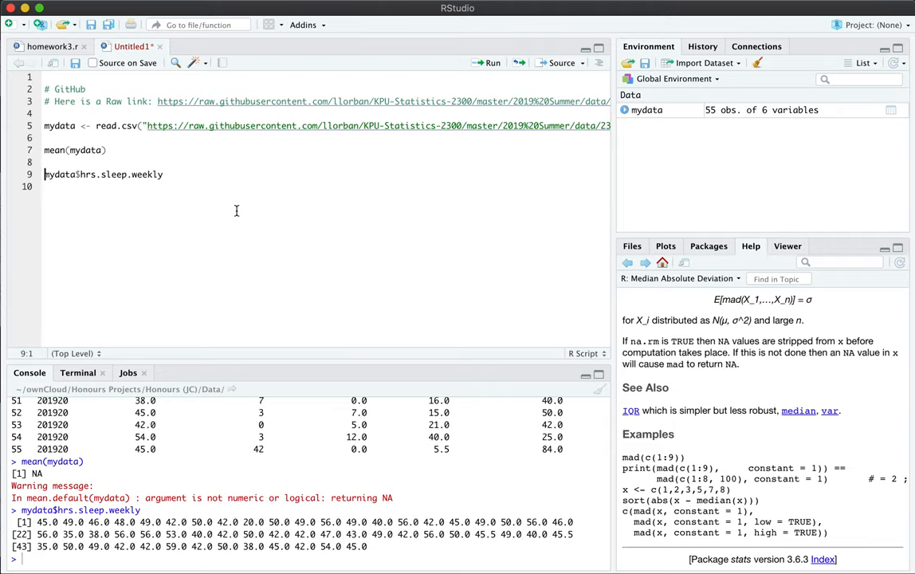